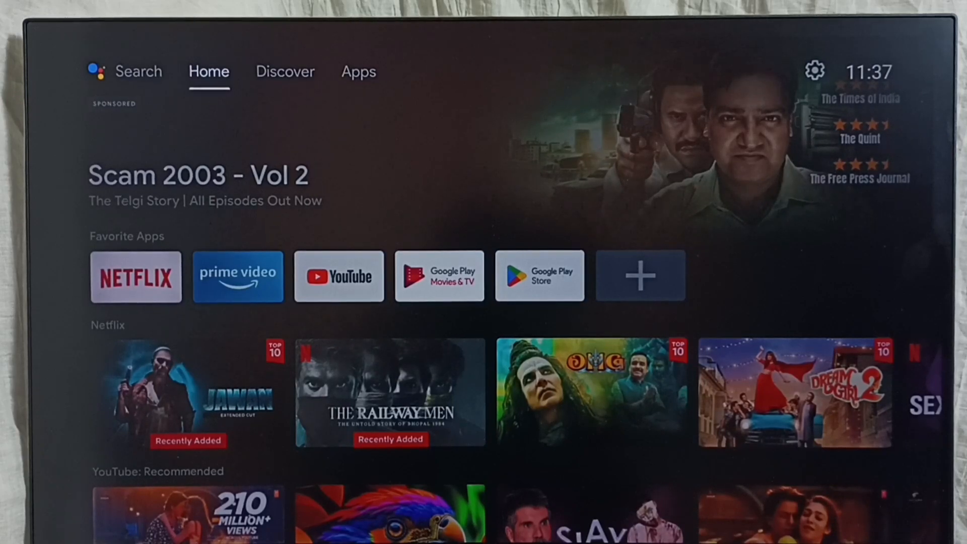
Reach Device Preferences from the home screen and scroll down to the Google Assistant entry.
click(358, 72)
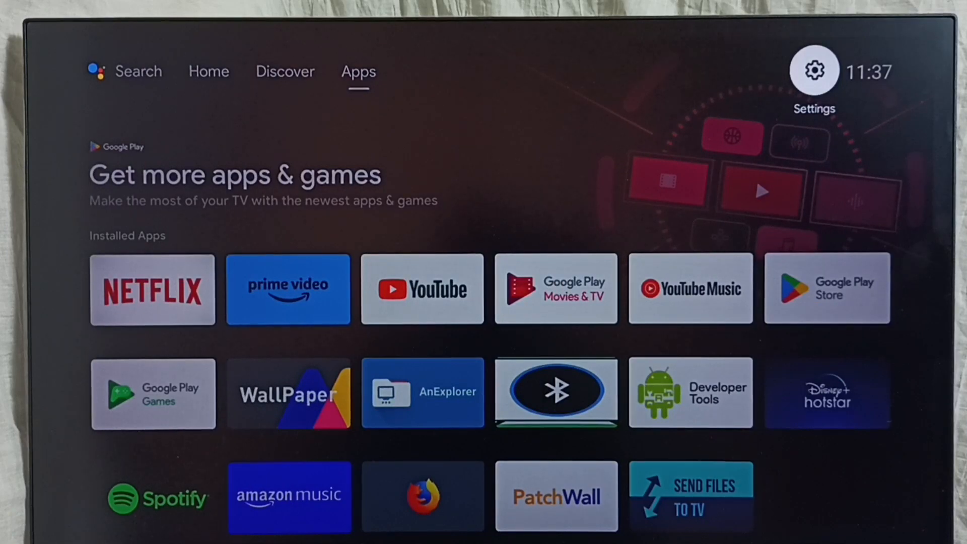
click(814, 69)
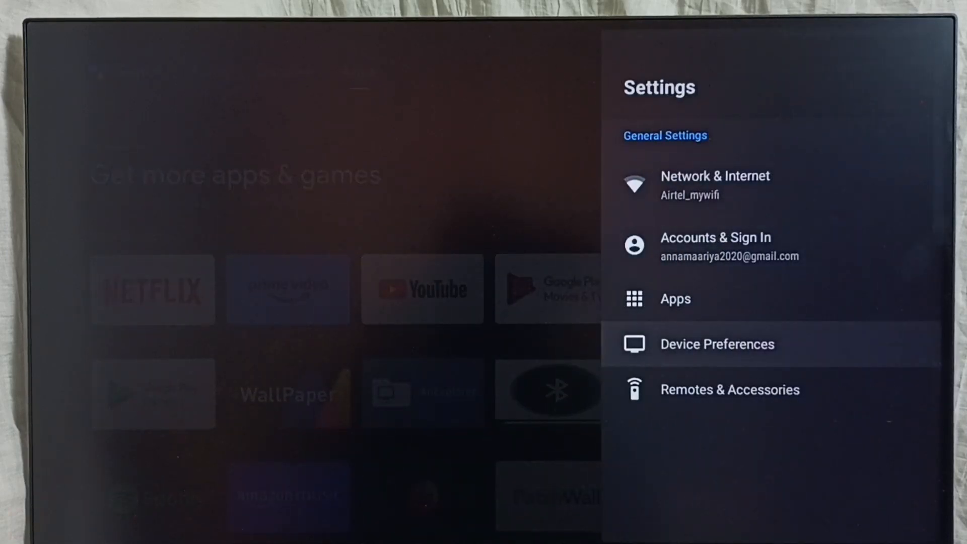
click(716, 344)
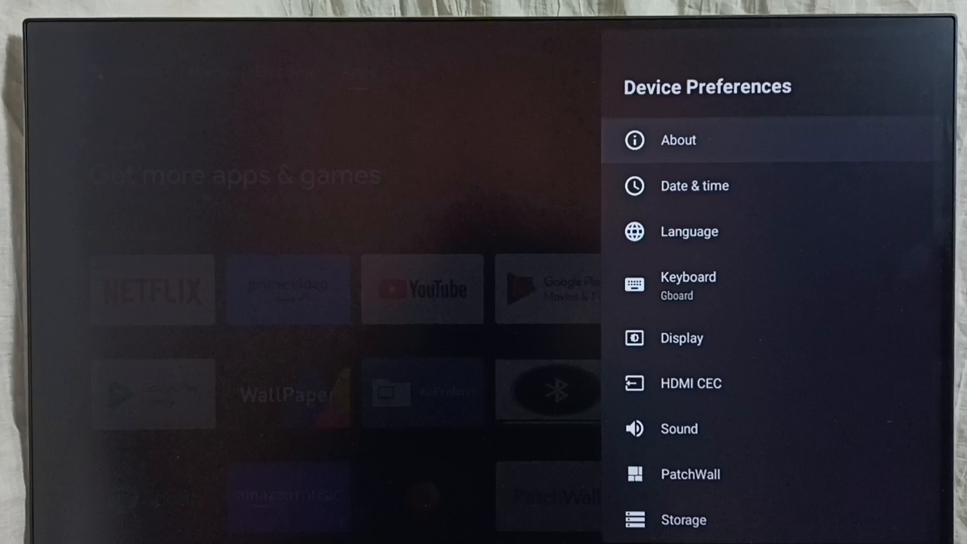
scroll(down, 3)
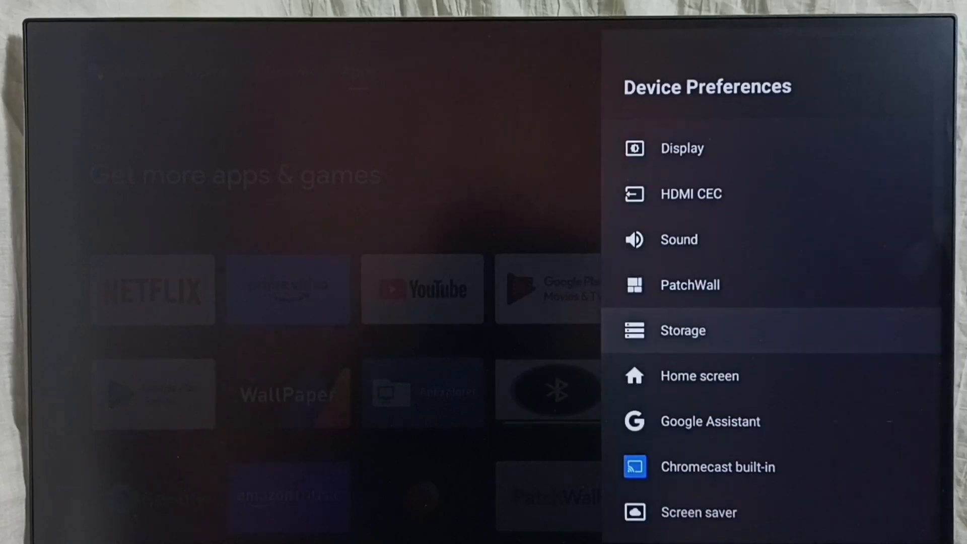
scroll(down, 3)
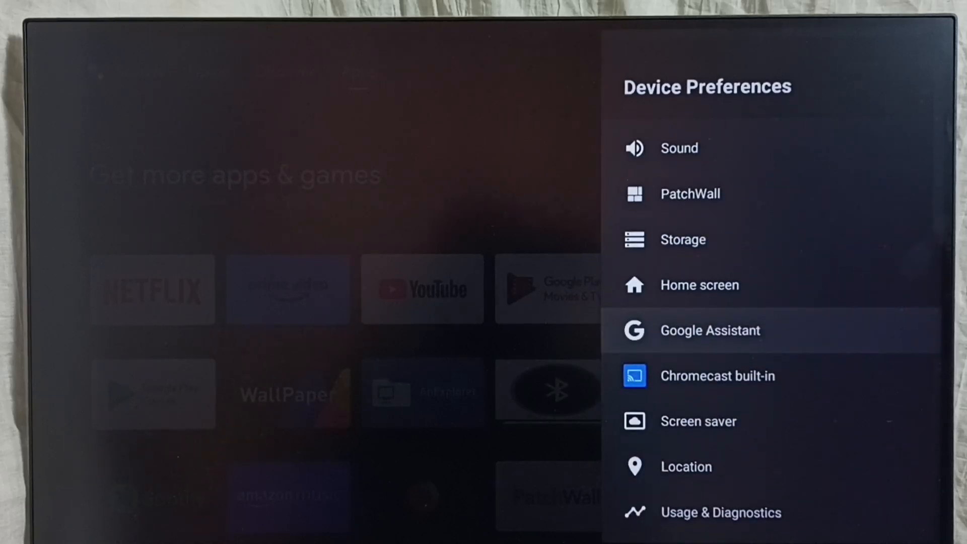
Toggle Google Assistant's On switch off then on, launching the voice control setup screen.
click(711, 331)
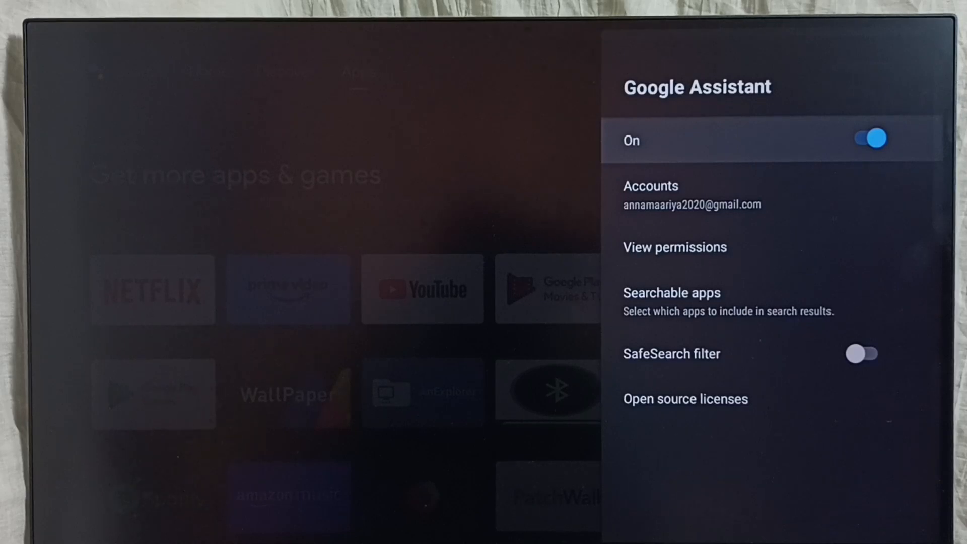
click(866, 138)
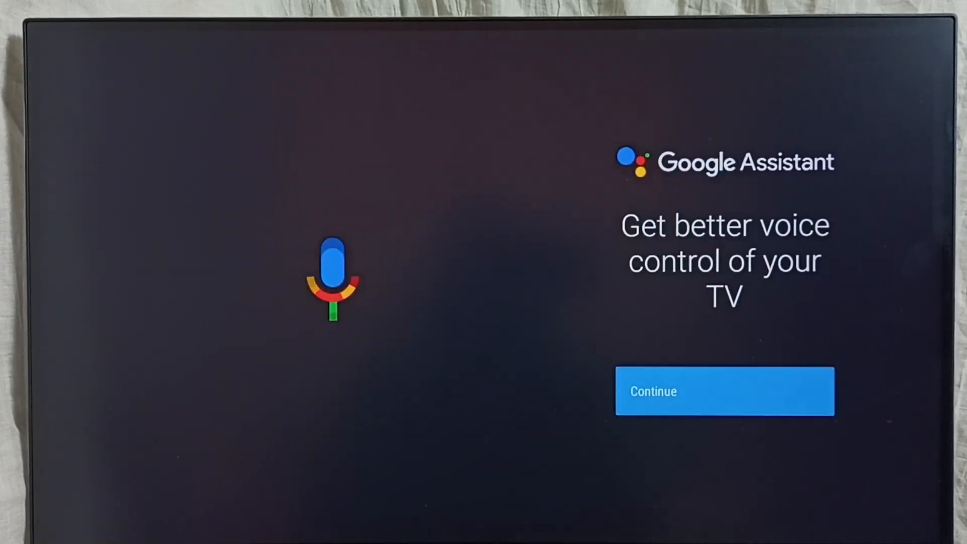
Continue past the voice control intro and privacy notice to the email updates question.
click(725, 391)
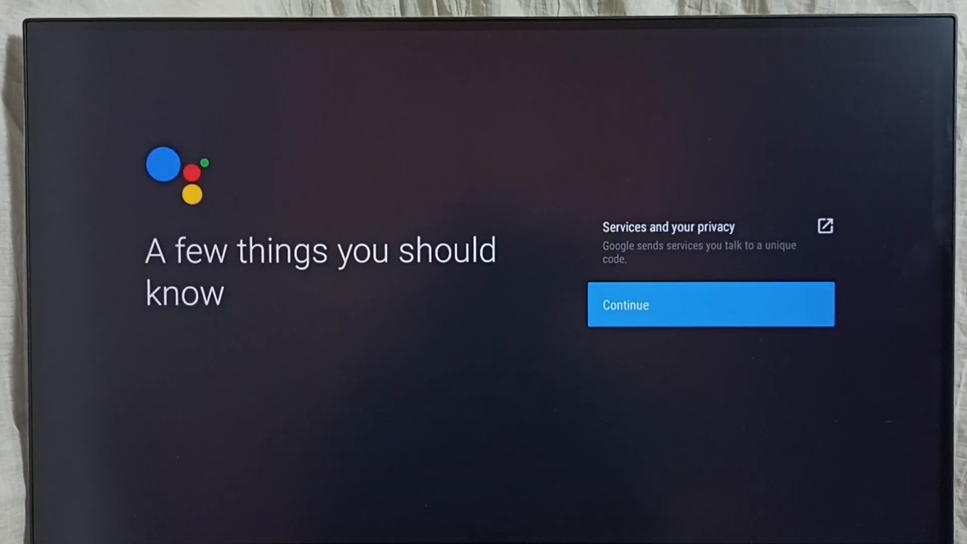
click(710, 305)
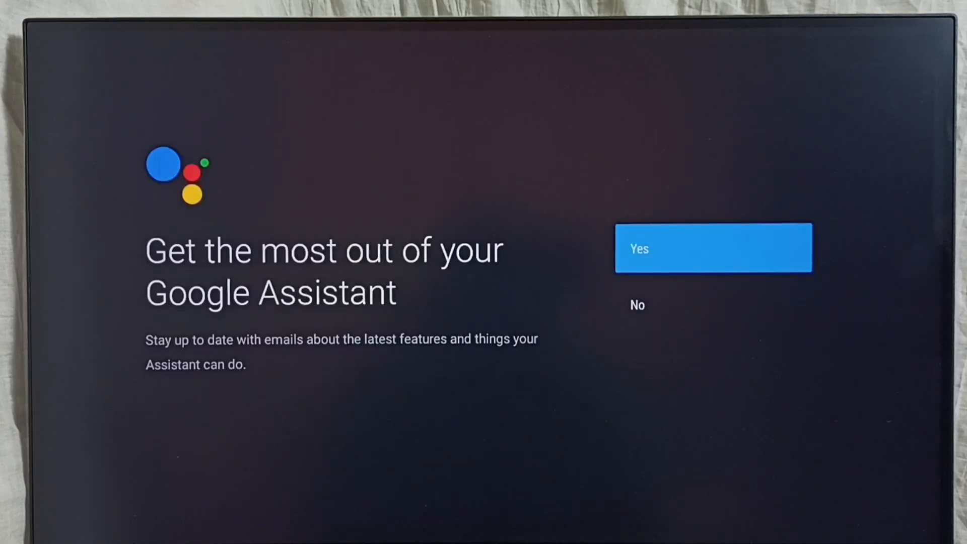